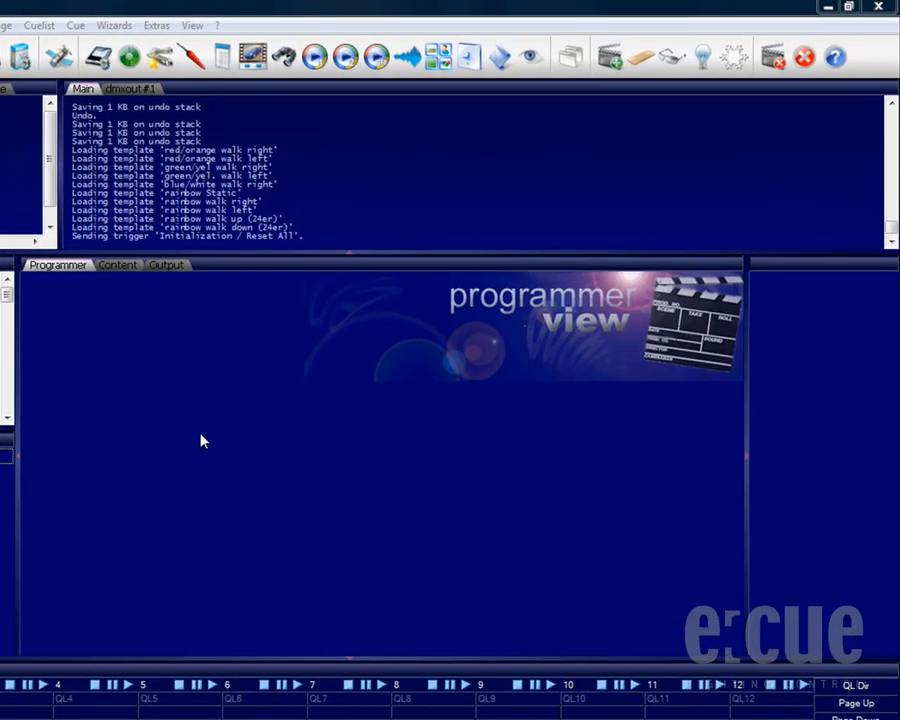
Open the Preview window showing Section 1 with the four generic RGB faders.
{"action": "left_click", "coordinate": [531, 57]}
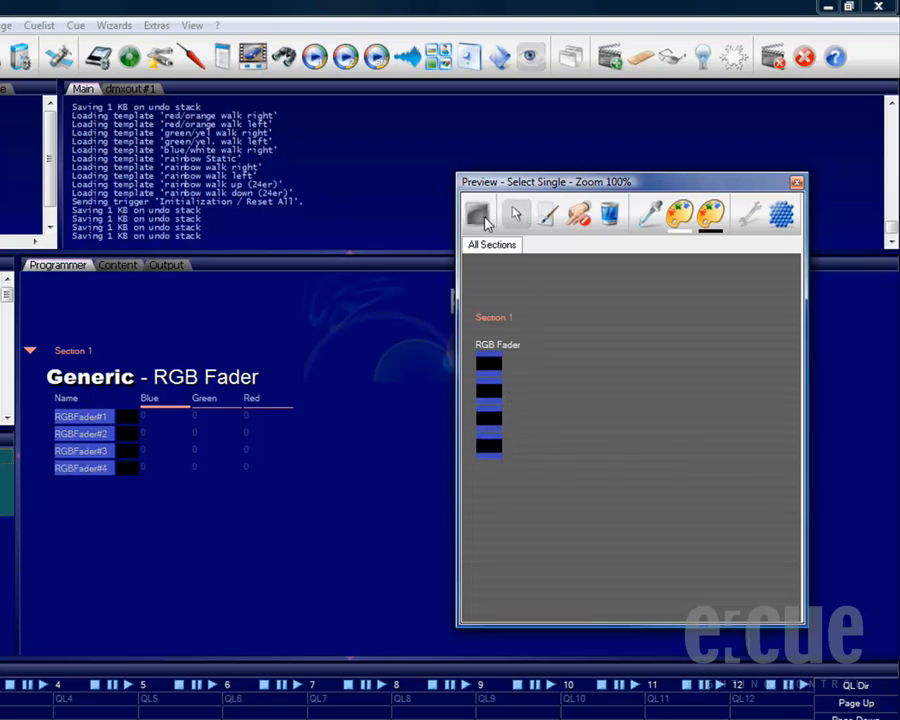
Pick the Select Rectangle tool to select RGBFader#3 and RGBFader#4 as a group.
{"action": "left_click", "coordinate": [478, 214]}
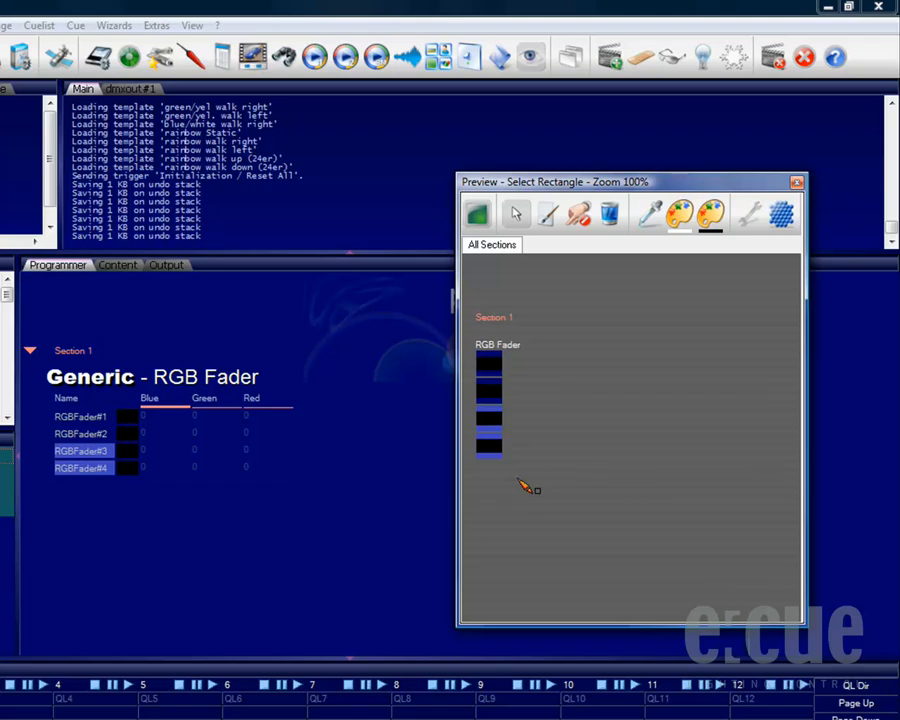
{"action": "mouse_move", "coordinate": [548, 214]}
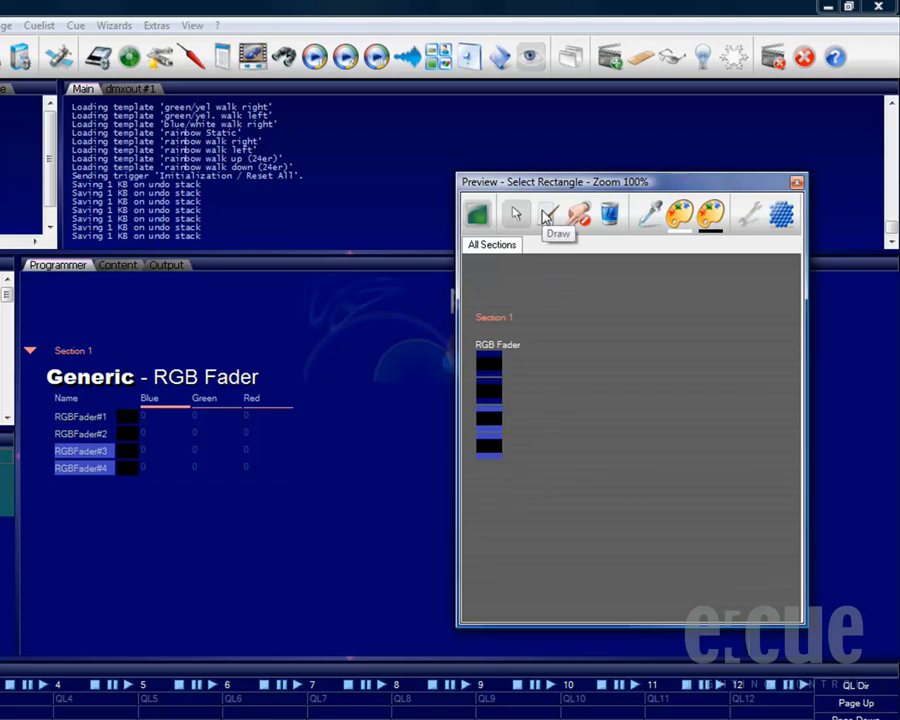
Activate the Draw tool with yellow-green as primary and red as secondary colour.
{"action": "left_click", "coordinate": [548, 214]}
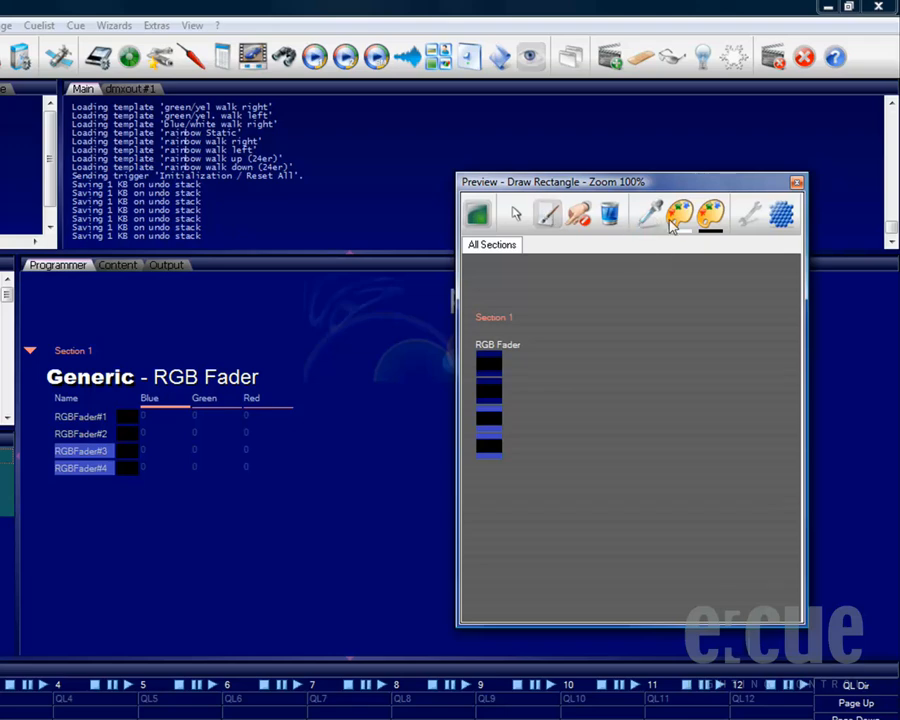
{"action": "mouse_move", "coordinate": [682, 214]}
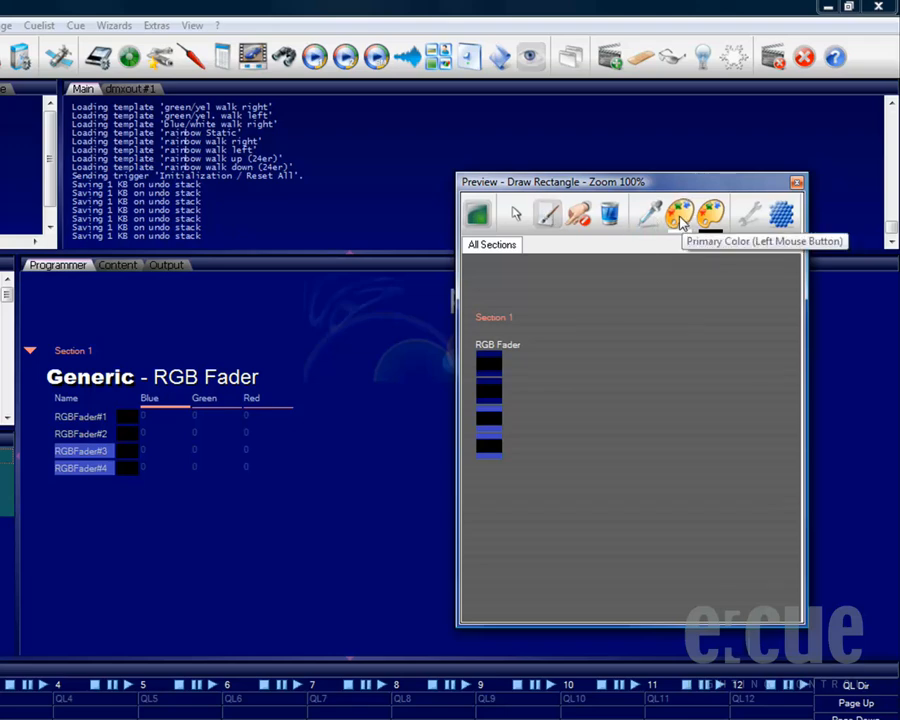
{"action": "left_click", "coordinate": [680, 214]}
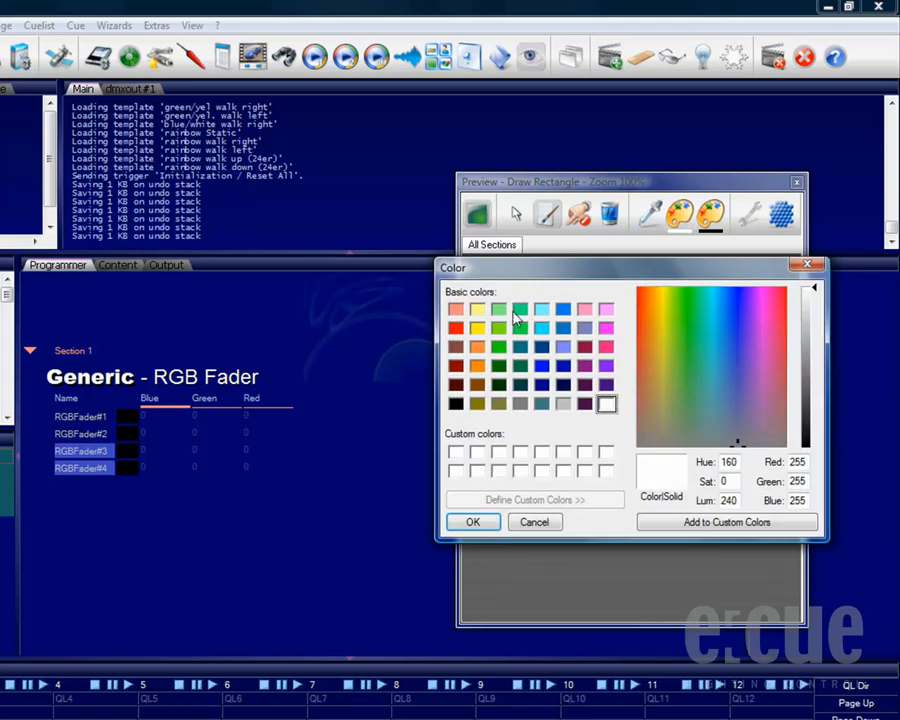
{"action": "left_click", "coordinate": [498, 329]}
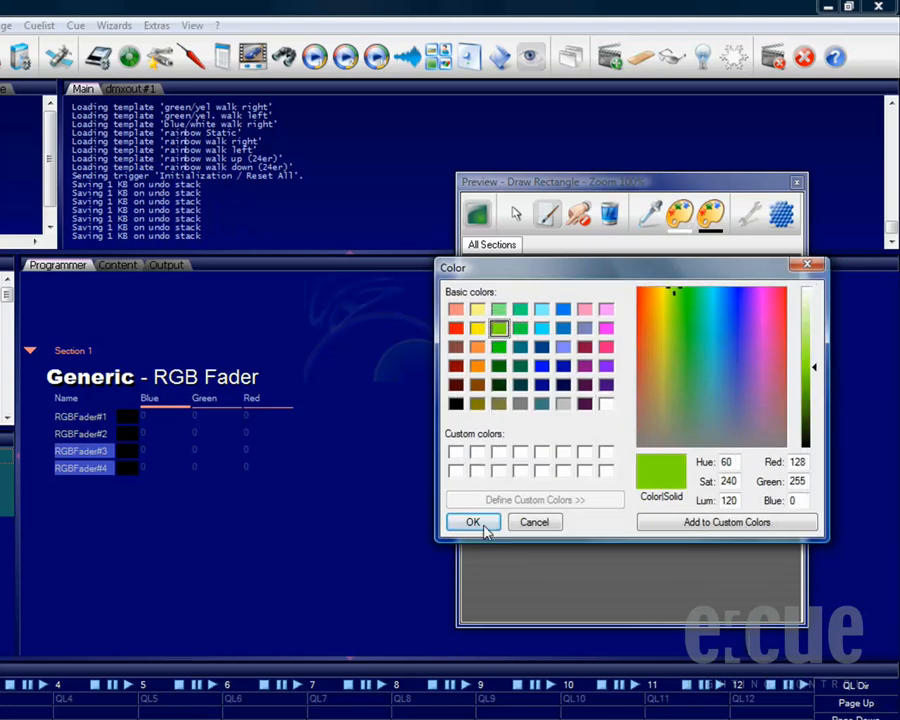
{"action": "left_click", "coordinate": [473, 522]}
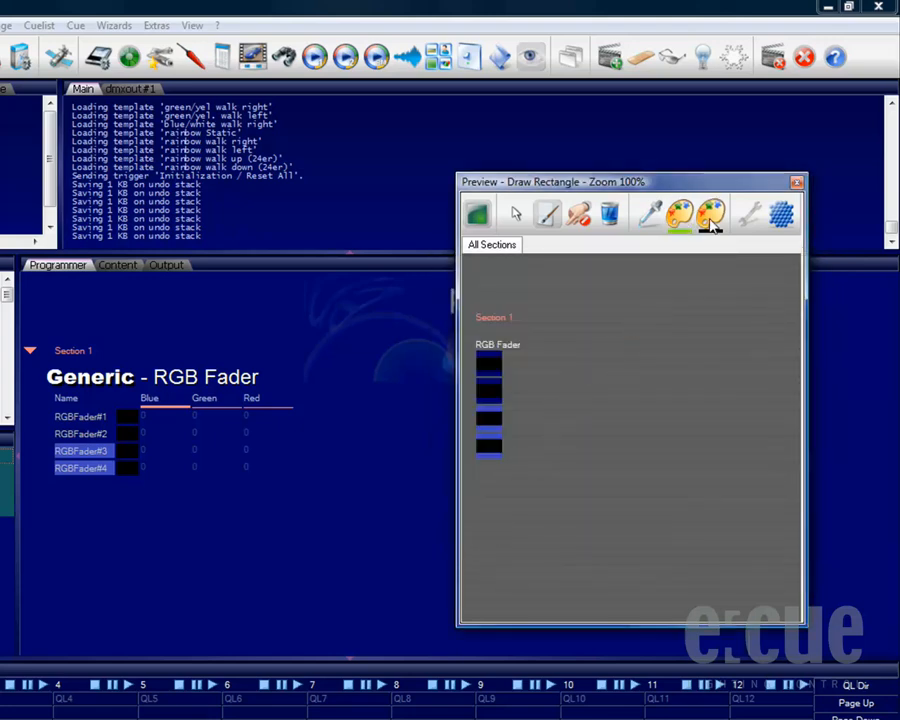
{"action": "left_click", "coordinate": [709, 214]}
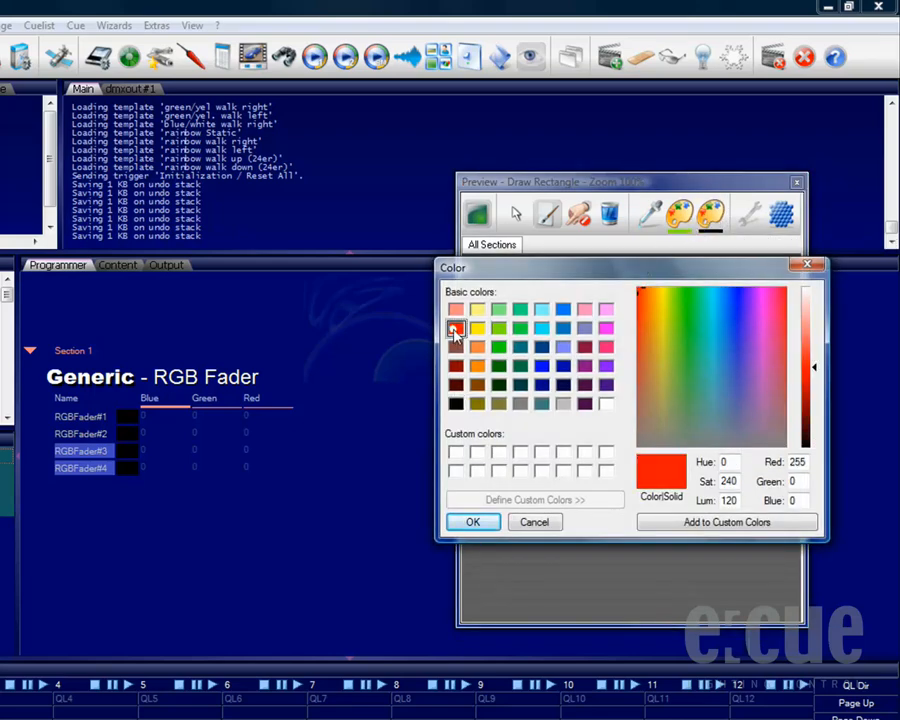
{"action": "left_click", "coordinate": [472, 521]}
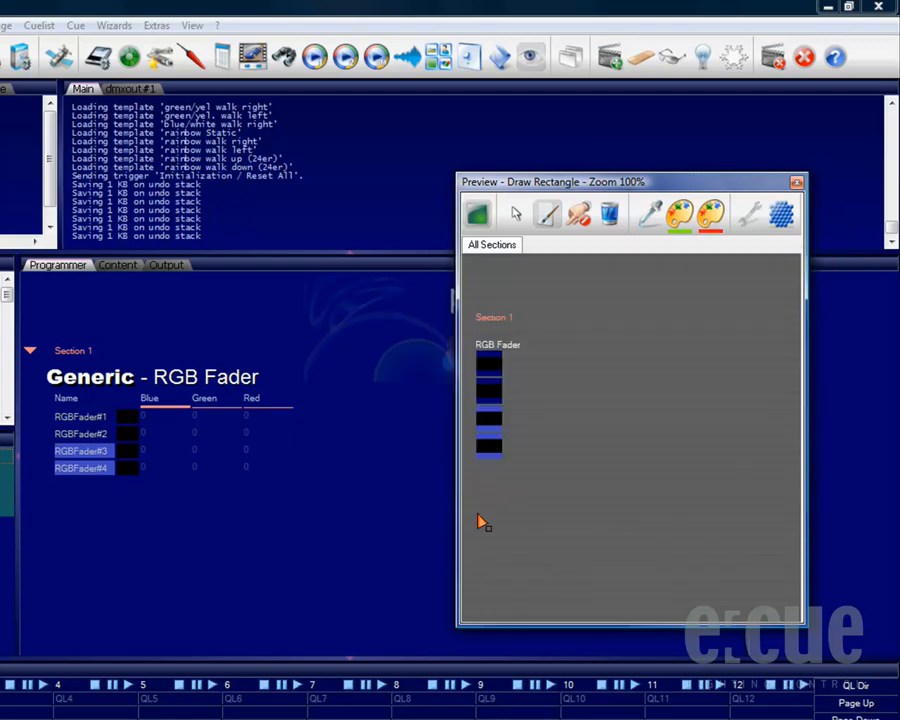
{"action": "mouse_move", "coordinate": [547, 214]}
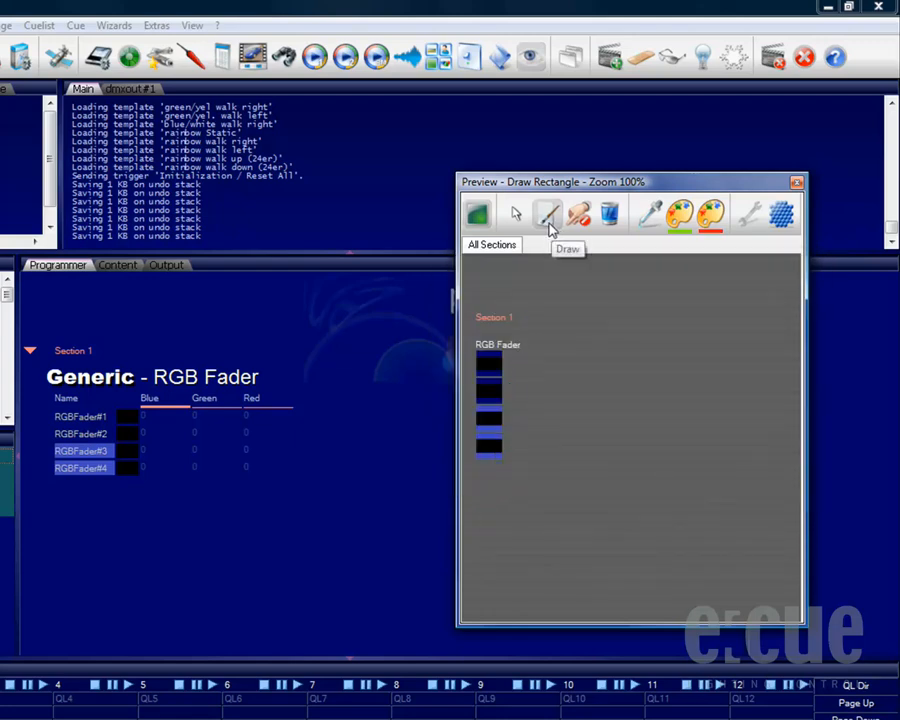
Paint a fader with the Draw pen, then rectangle-paint all four faders yellow-green (Green 255, Red 128).
{"action": "left_click", "coordinate": [477, 214]}
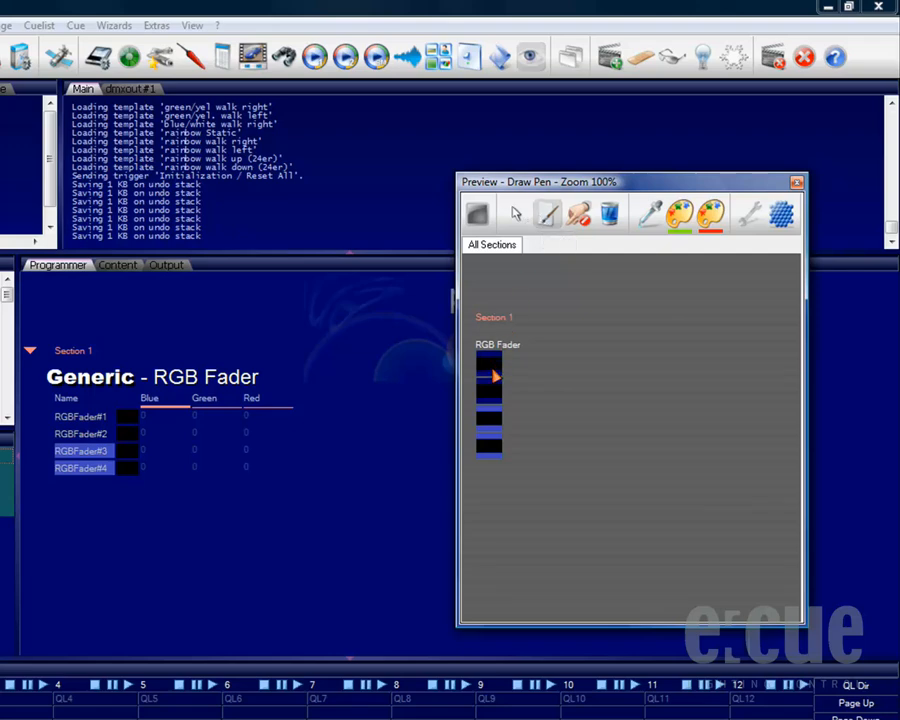
{"action": "left_click", "coordinate": [490, 388]}
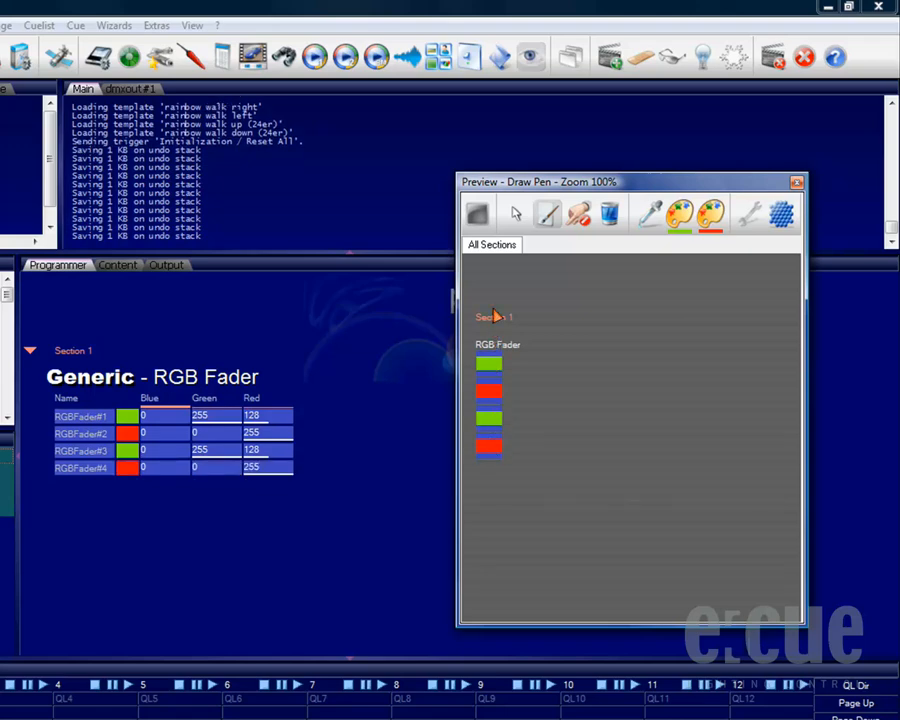
{"action": "left_click", "coordinate": [477, 214]}
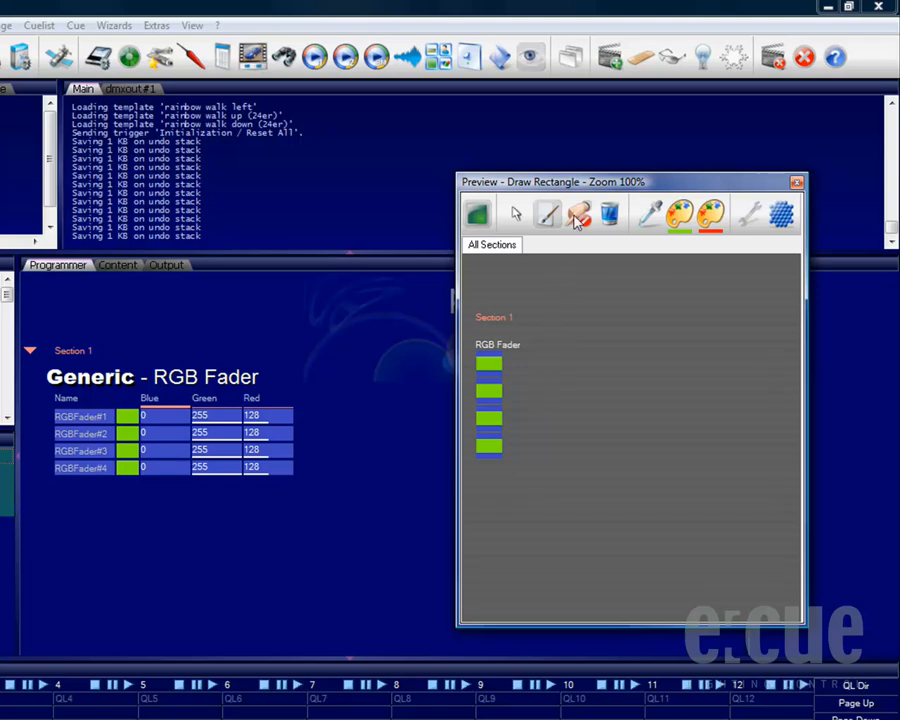
{"action": "left_click", "coordinate": [578, 214]}
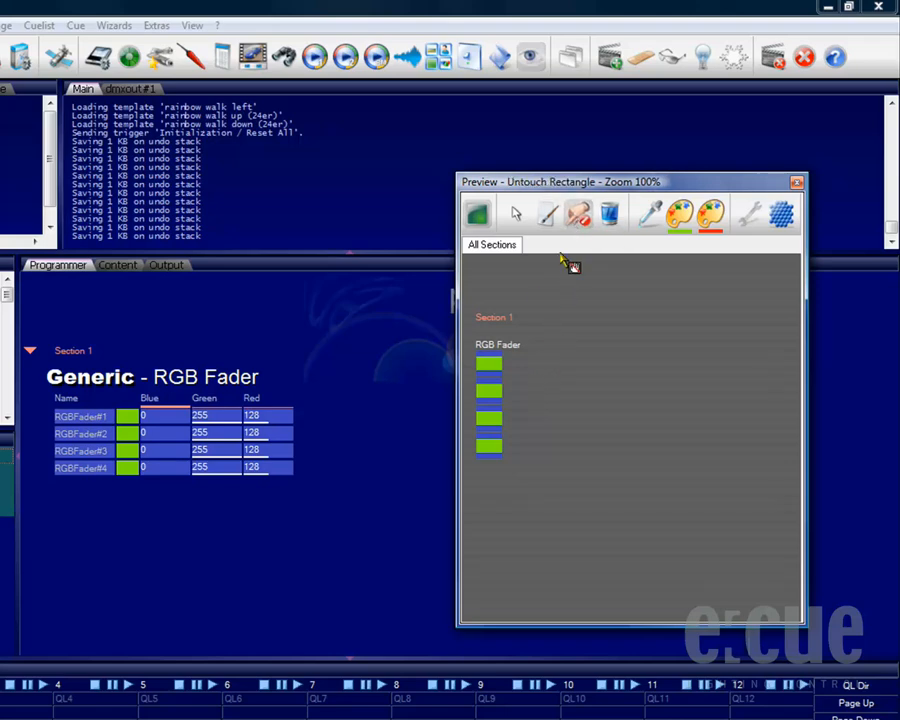
Untouch RGBFader#1 and RGBFader#3, then remove the faders from the programmer.
{"action": "left_click", "coordinate": [490, 365]}
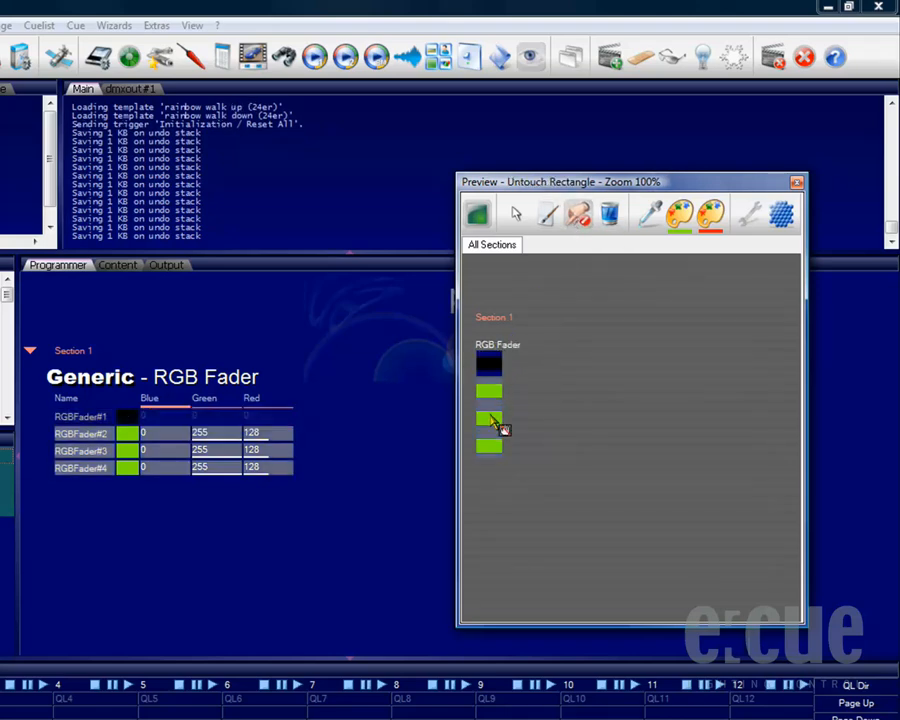
{"action": "left_click", "coordinate": [489, 419]}
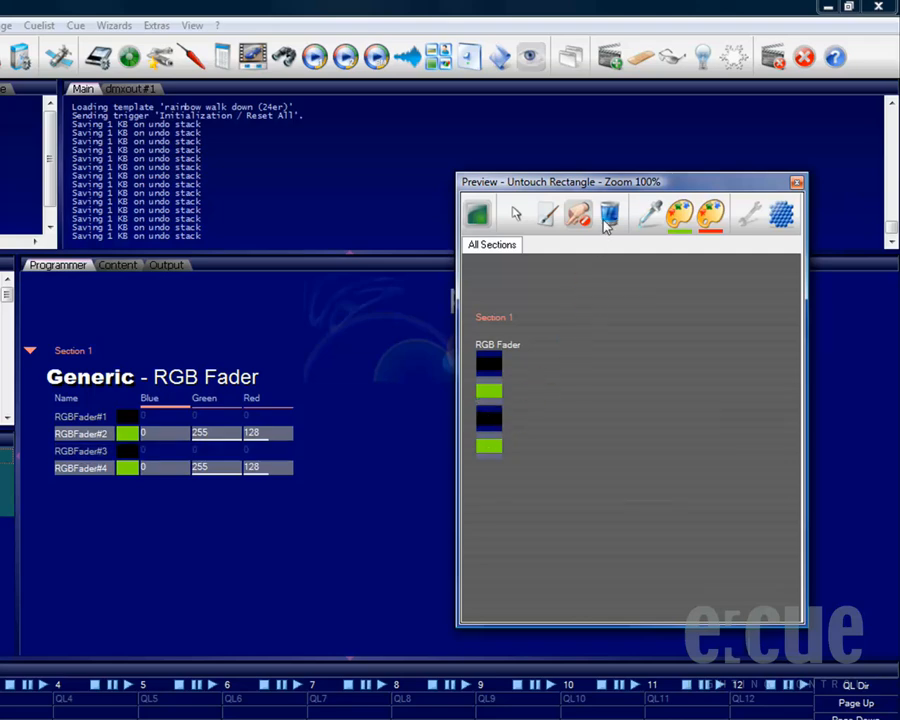
{"action": "left_click", "coordinate": [611, 214]}
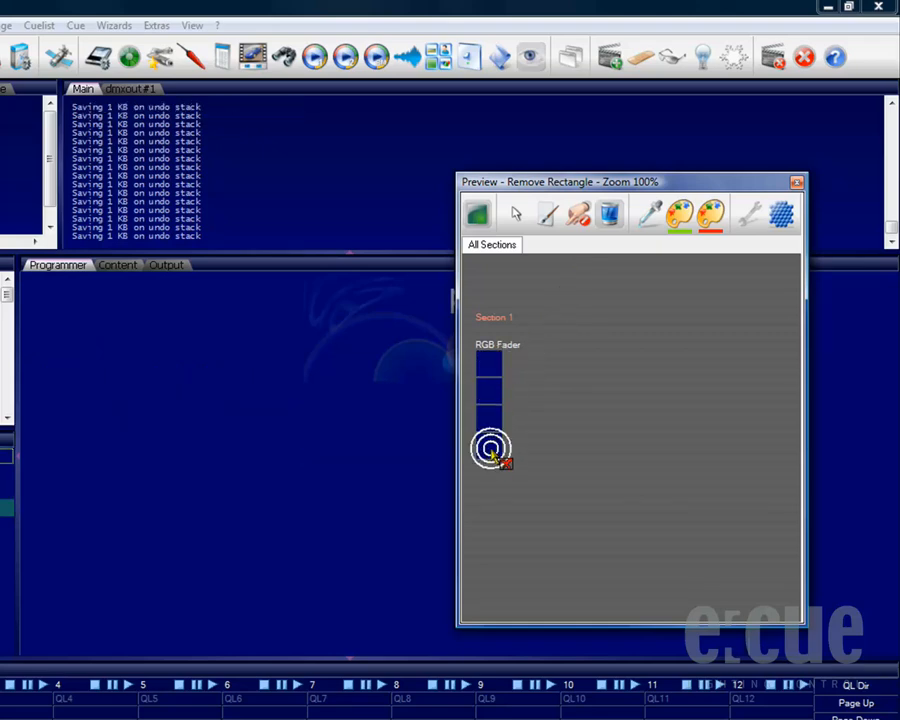
{"action": "left_click", "coordinate": [490, 448]}
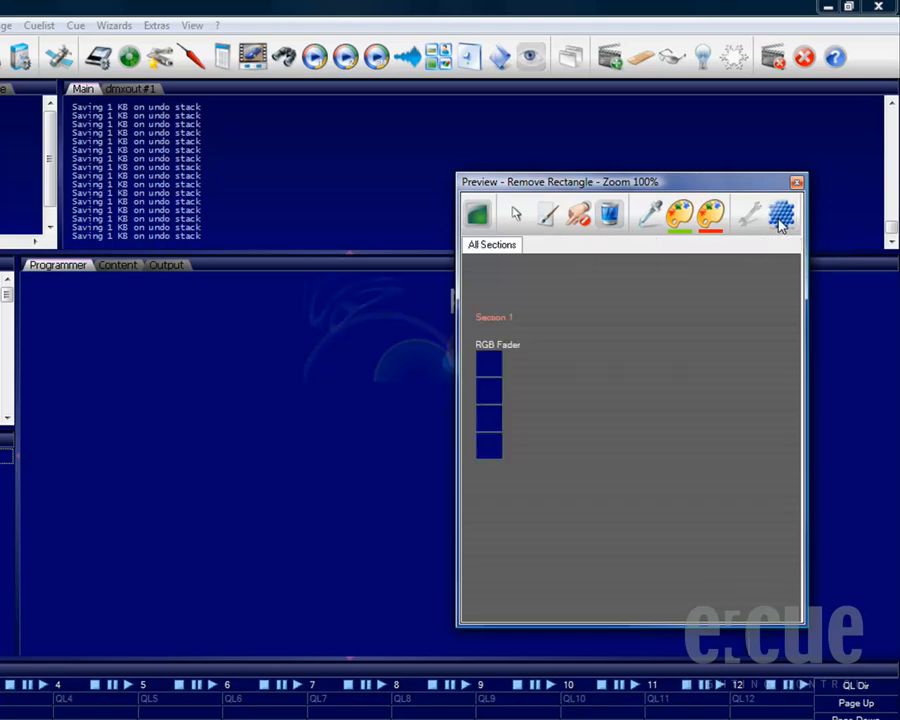
{"action": "mouse_move", "coordinate": [781, 216]}
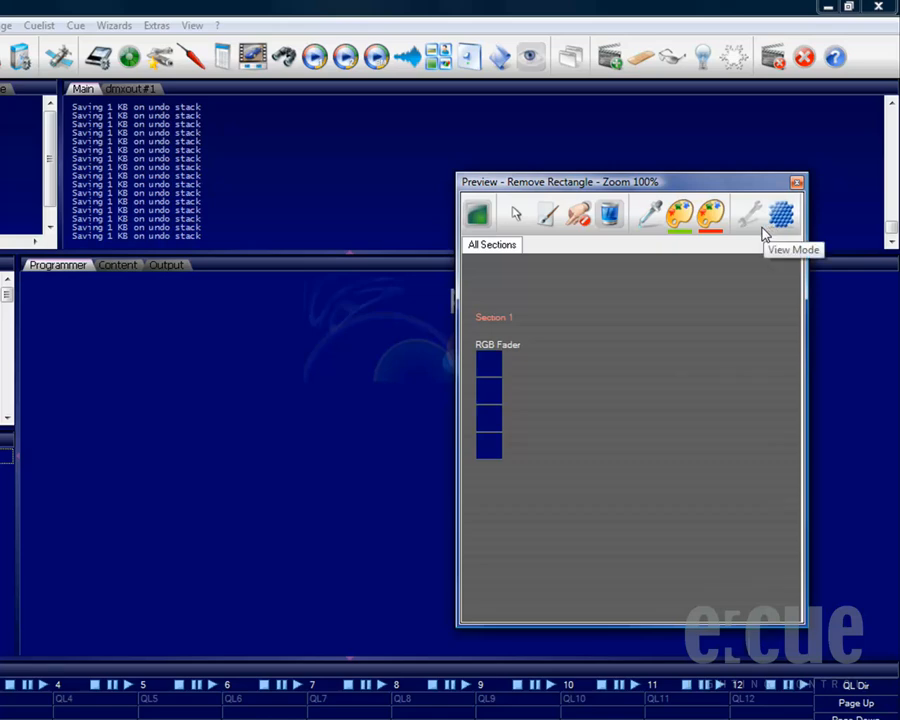
{"action": "mouse_move", "coordinate": [537, 287]}
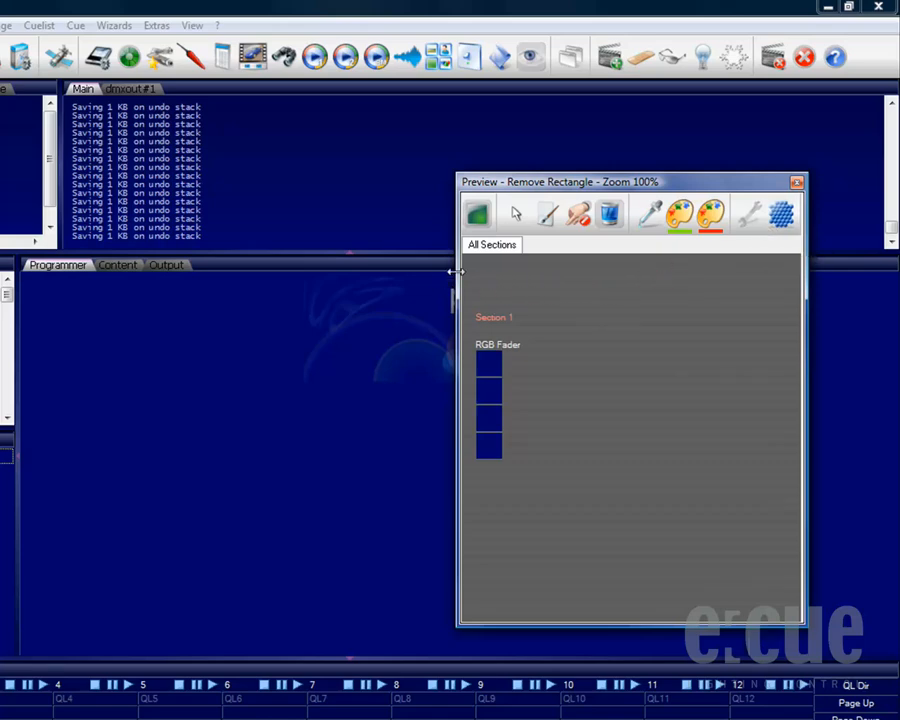
Drag the Preview's left edge outward and zoom the fixture layout in to 118%.
{"action": "left_click_drag", "start_coordinate": [630, 181], "coordinate": [483, 181]}
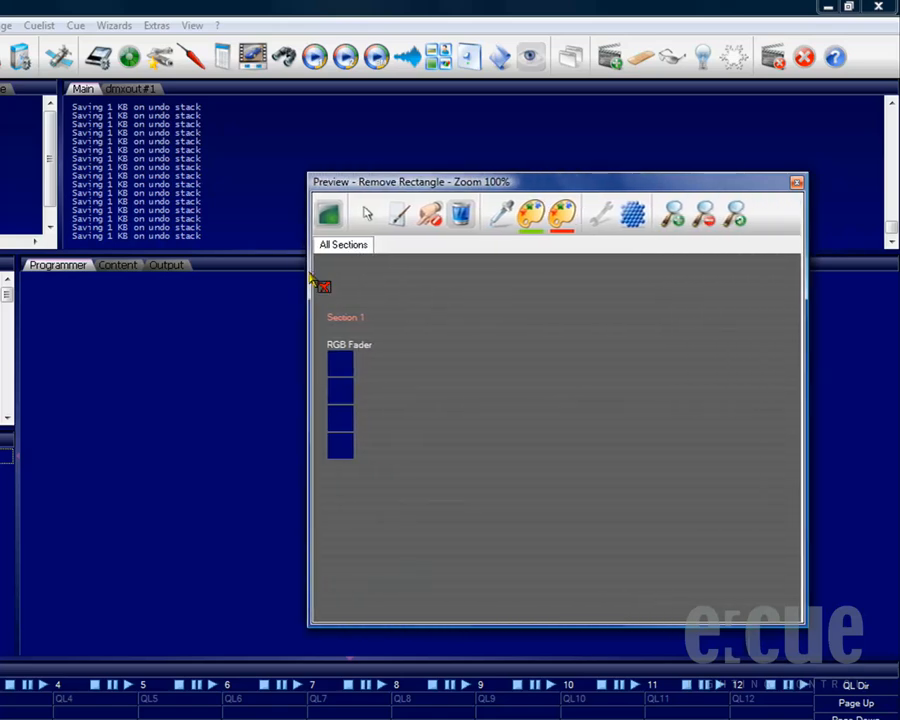
{"action": "left_click", "coordinate": [672, 213]}
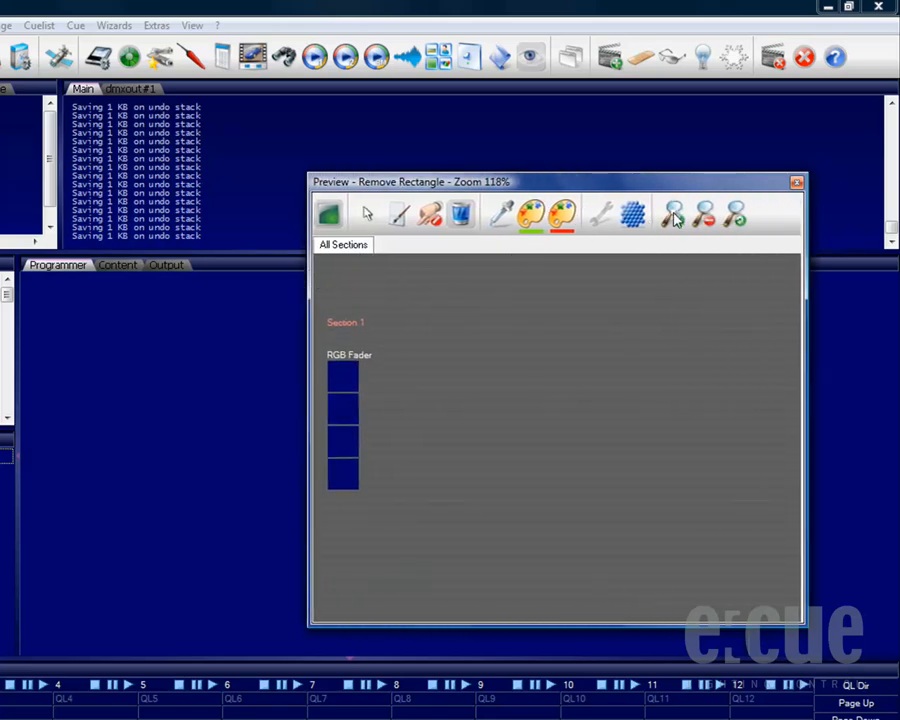